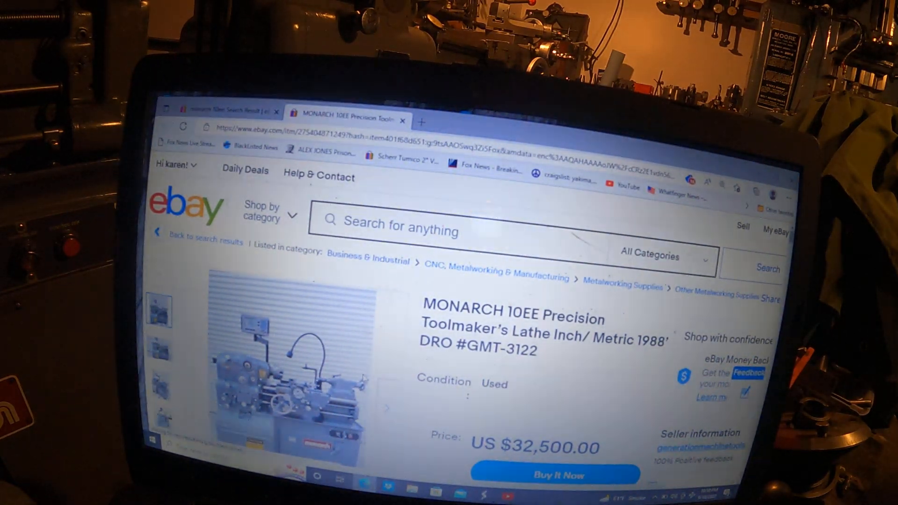
Scroll the listing down to bring the main gallery photo of the apron area into view.
{"action": "scroll", "scroll_direction": "down", "scroll_amount": 3}
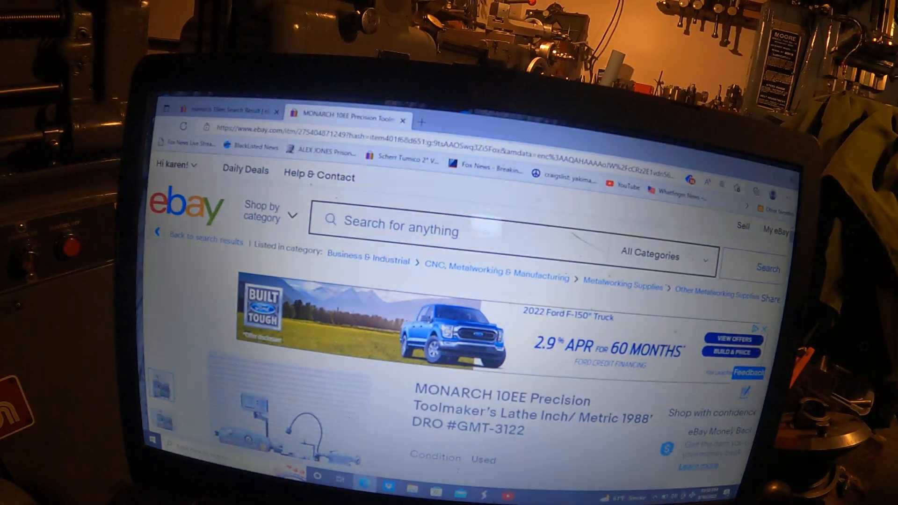
{"action": "scroll", "scroll_direction": "down", "scroll_amount": 3}
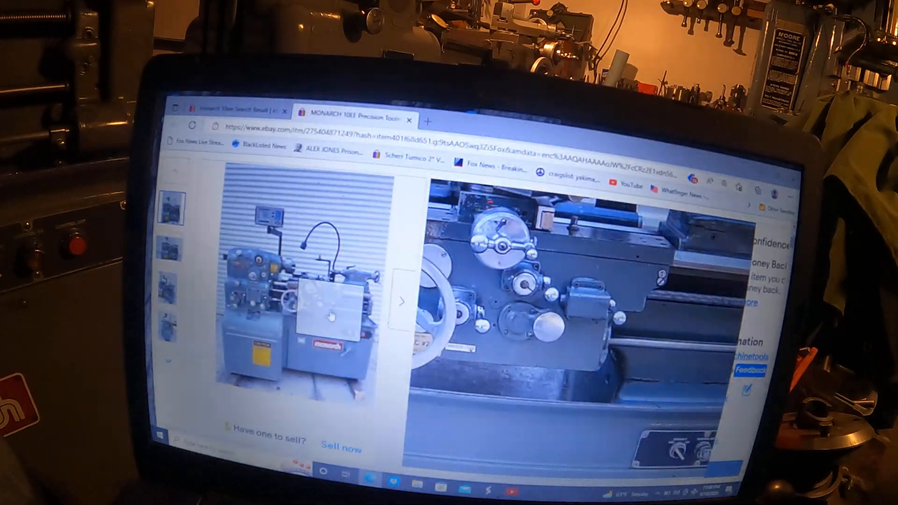
Advance the gallery to the third photo showing the carriage and cross-slide.
{"action": "left_click", "coordinate": [402, 302]}
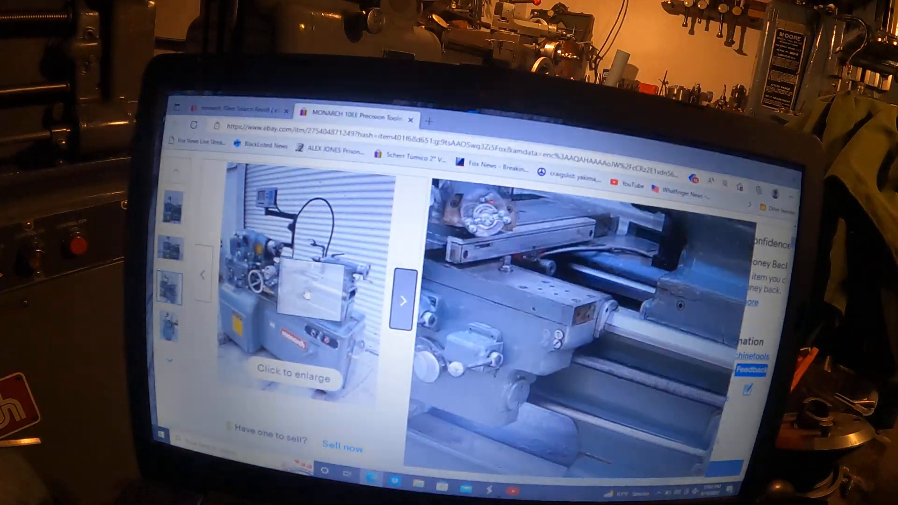
{"action": "left_click", "coordinate": [297, 286]}
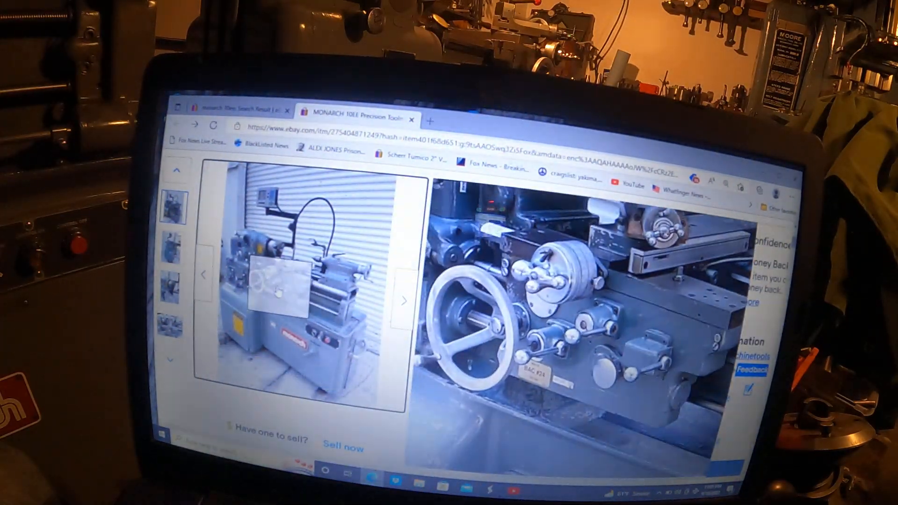
Move the gallery on via the right arrow beside the angled lathe photo.
{"action": "left_click", "coordinate": [404, 299]}
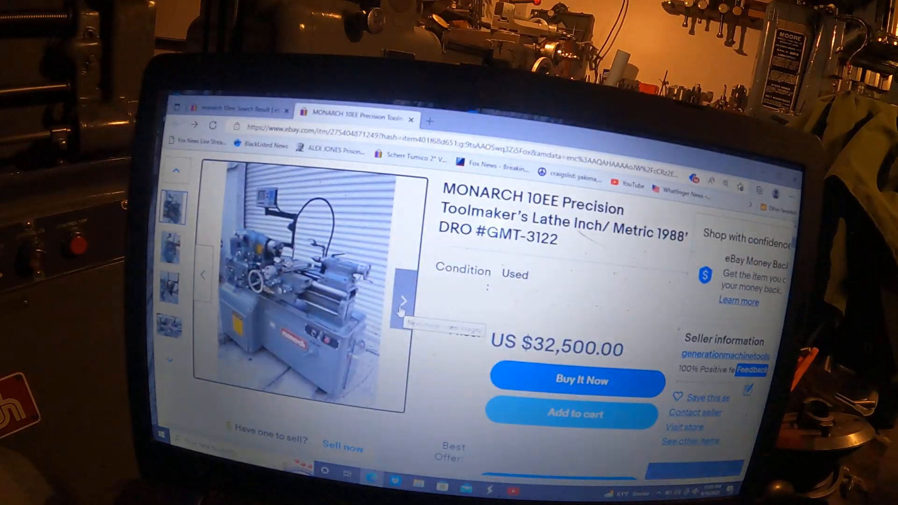
Advance the gallery to the closer photo of the drill chuck and chip guard.
{"action": "left_click", "coordinate": [401, 300]}
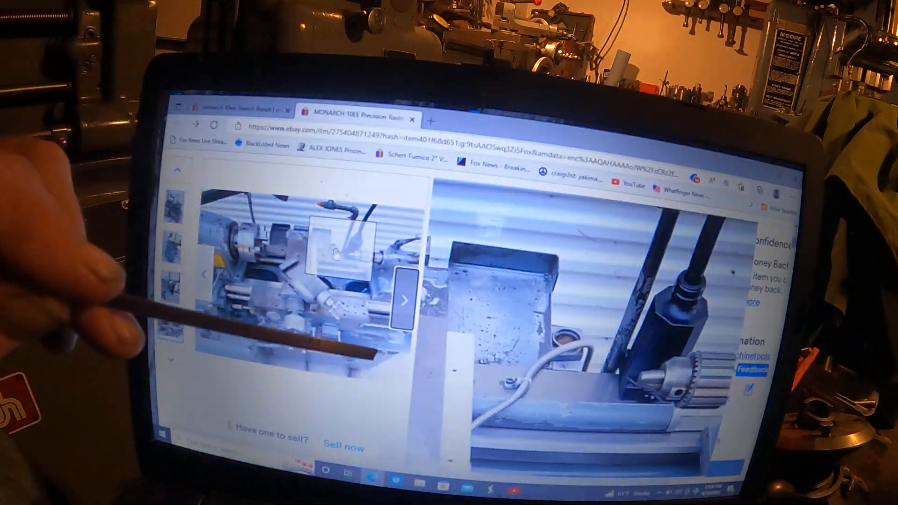
Step through the gallery arrow twice while keeping the chuck jaws photo in view.
{"action": "left_click", "coordinate": [402, 299]}
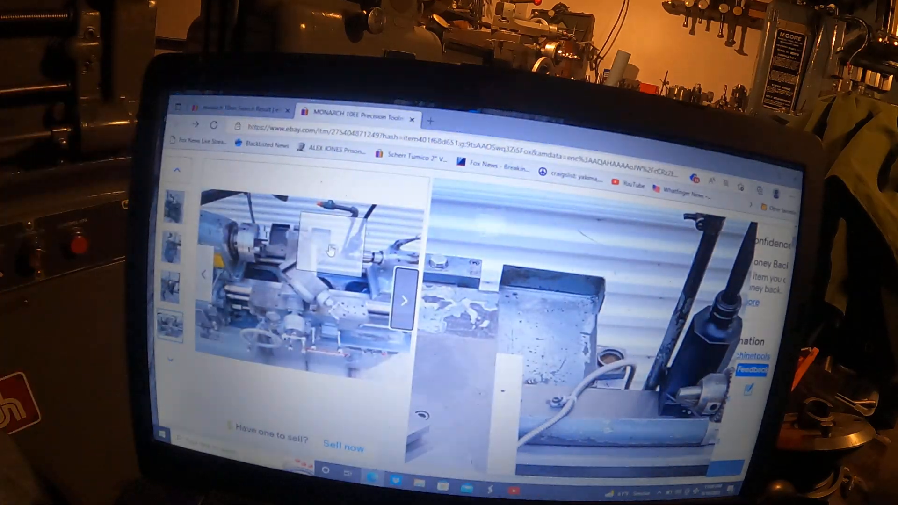
{"action": "left_click", "coordinate": [402, 301]}
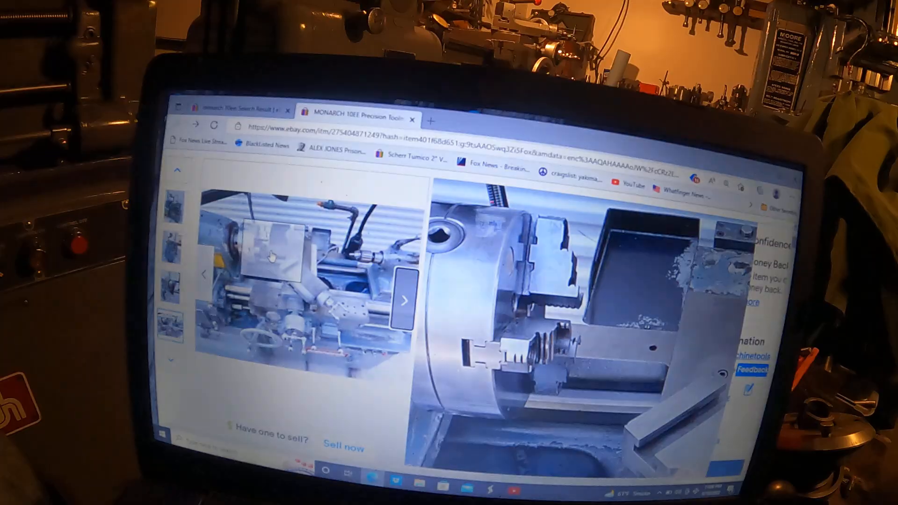
Advance the gallery to the full grey lathe photo and on past the tailstock view.
{"action": "left_click", "coordinate": [404, 300]}
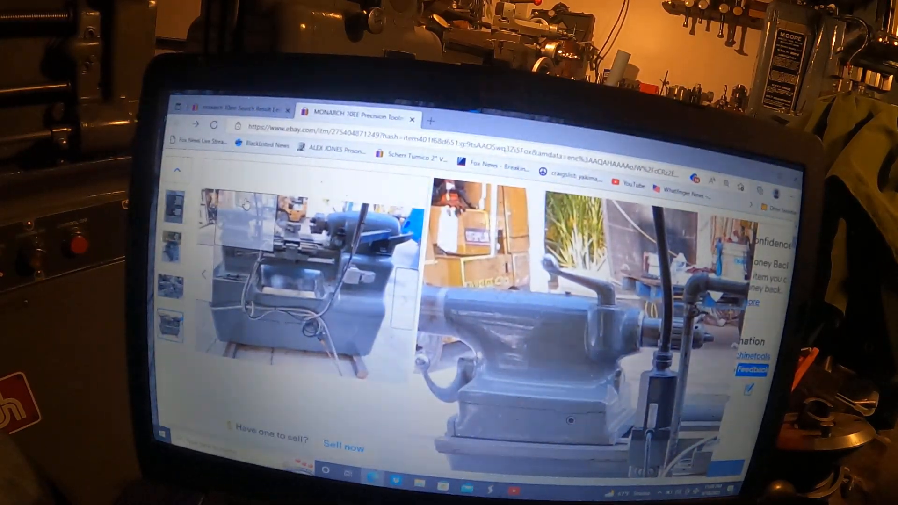
{"action": "left_click", "coordinate": [404, 299]}
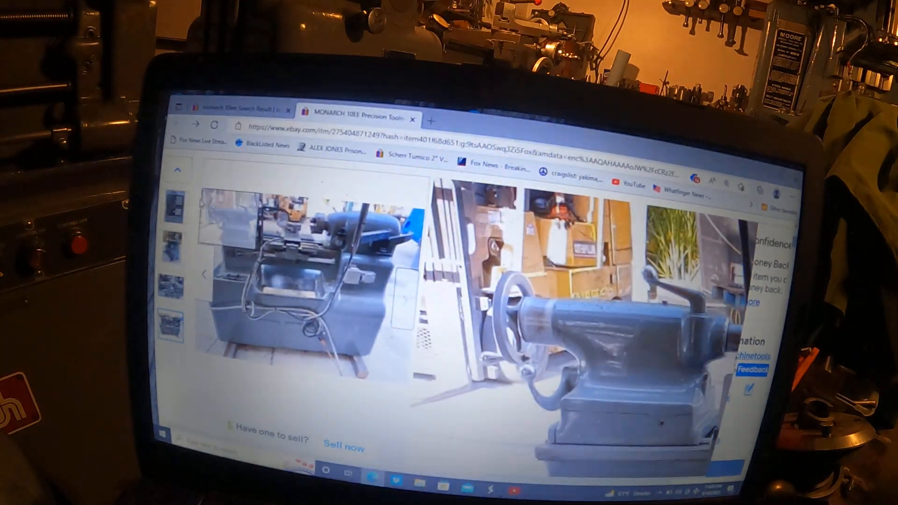